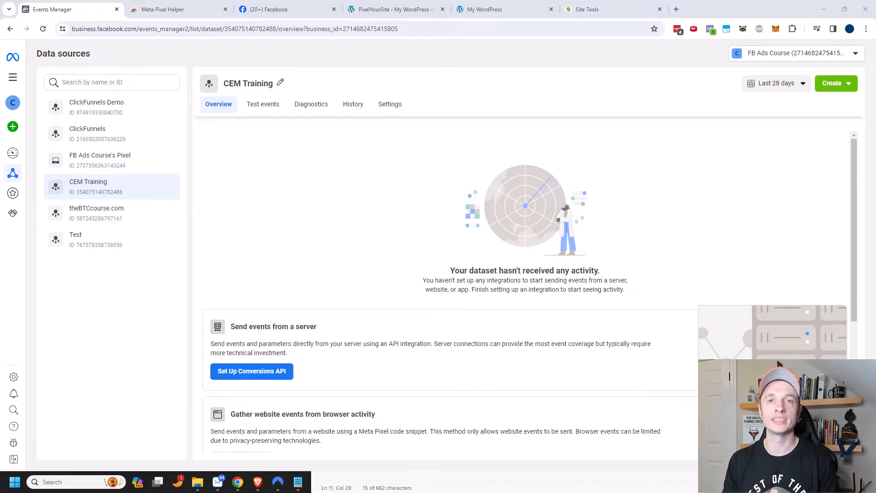
{"action": "mouse_move", "coordinate": [519, 170]}
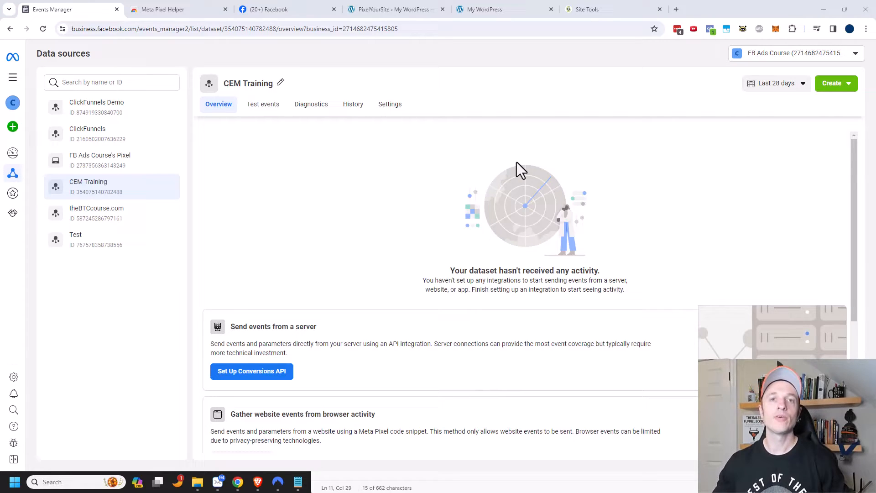
Open the CEM Training dataset's Settings and scroll to the Conversions API direct integration section.
{"action": "left_click", "coordinate": [12, 77]}
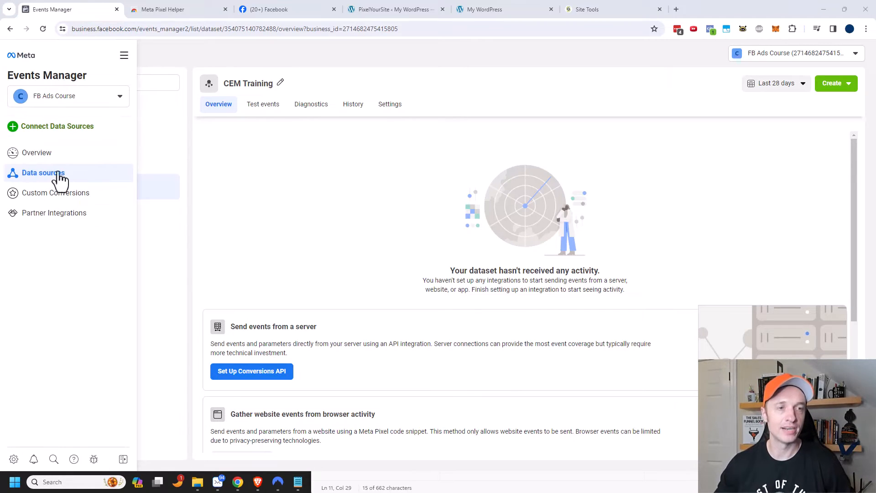
{"action": "left_click", "coordinate": [42, 173]}
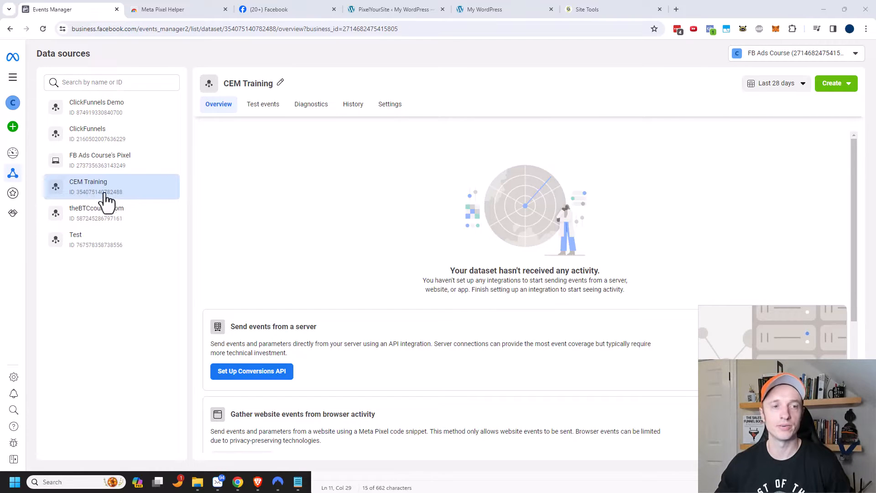
{"action": "mouse_move", "coordinate": [99, 198]}
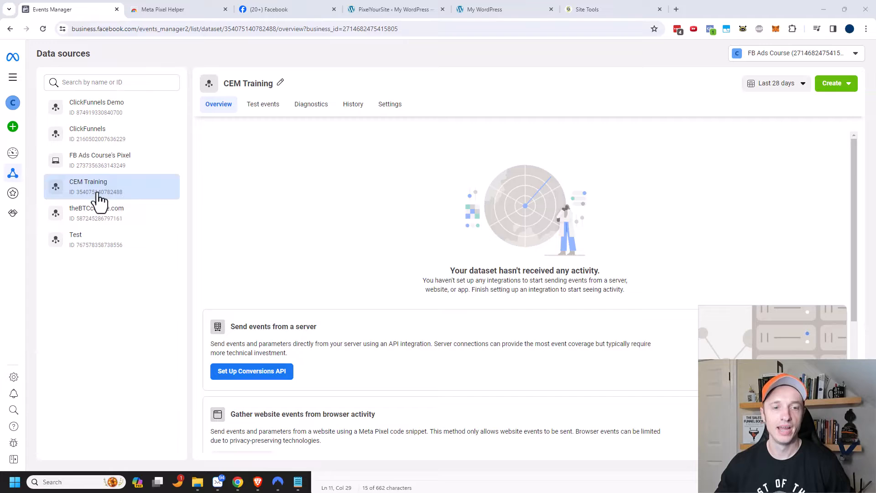
{"action": "mouse_move", "coordinate": [389, 104]}
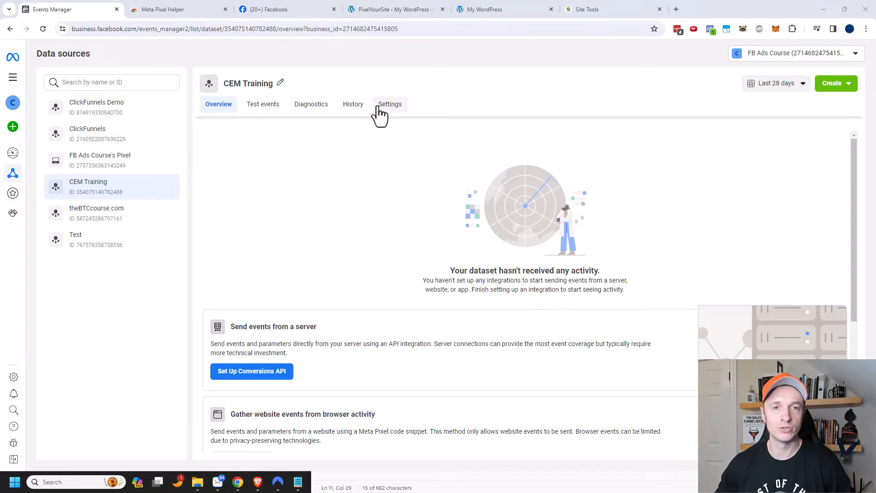
{"action": "left_click", "coordinate": [390, 104]}
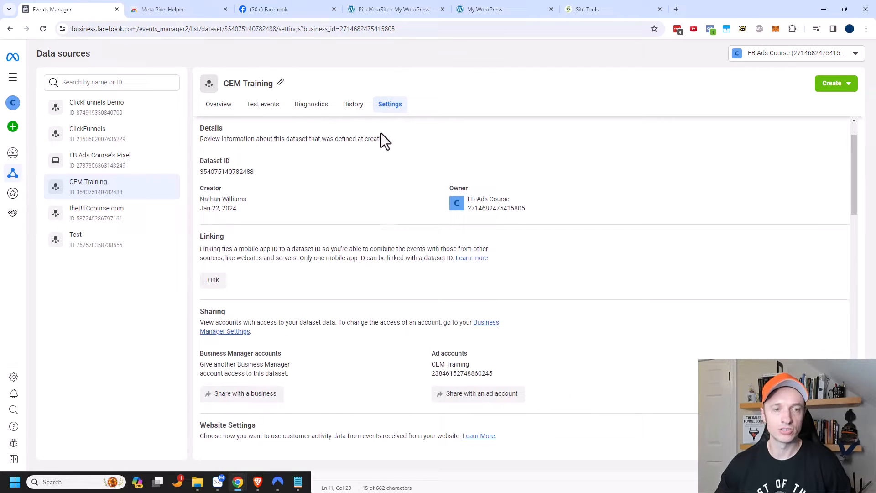
{"action": "scroll", "scroll_direction": "down", "scroll_amount": 3}
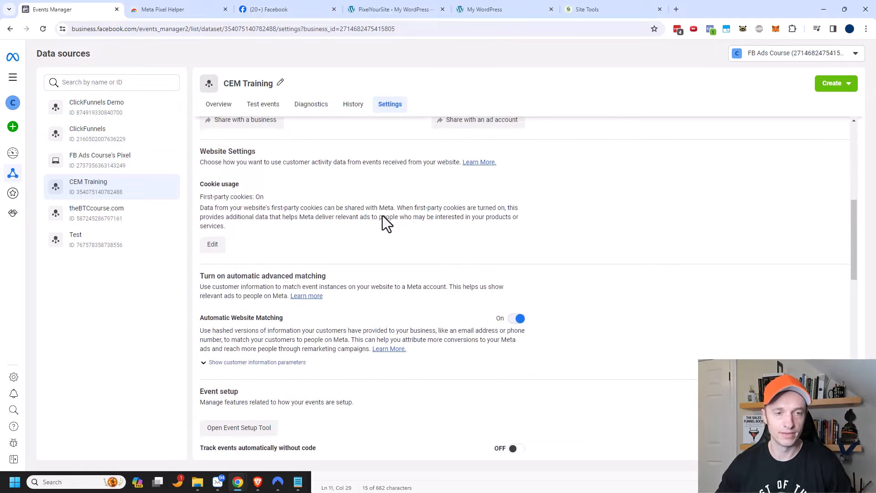
{"action": "scroll", "scroll_direction": "down", "scroll_amount": 3}
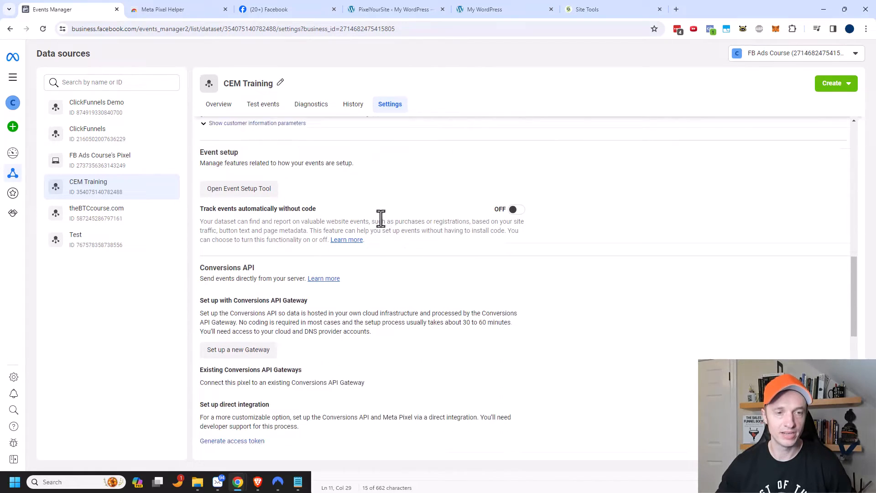
{"action": "scroll", "scroll_direction": "down", "scroll_amount": 3}
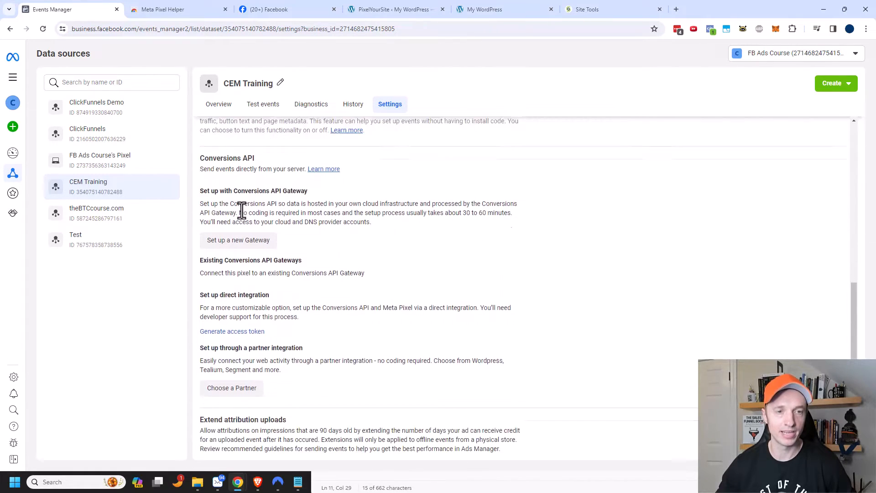
{"action": "scroll", "scroll_direction": "down", "scroll_amount": 3}
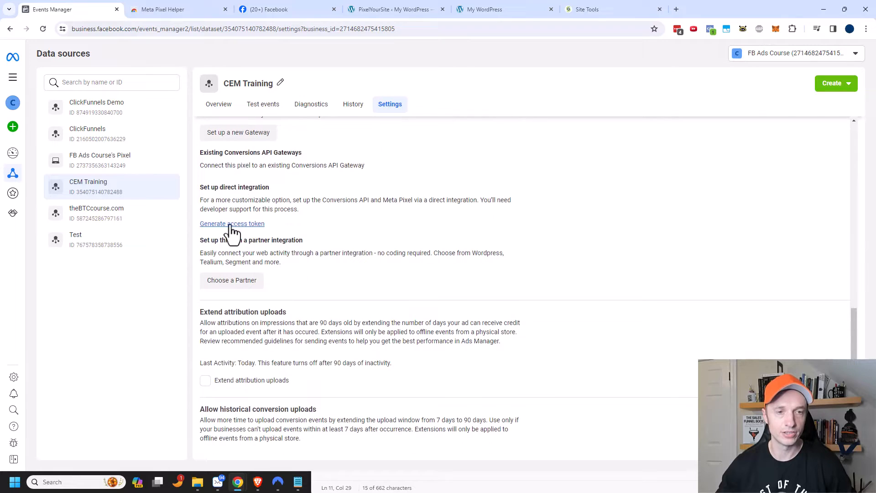
{"action": "mouse_move", "coordinate": [248, 201]}
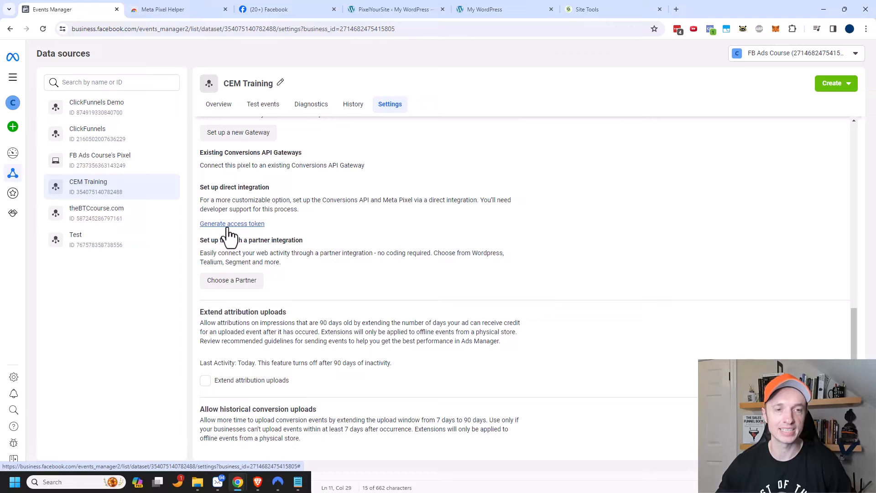
Generate a Conversions API access token under Set up direct integration.
{"action": "left_click", "coordinate": [232, 223]}
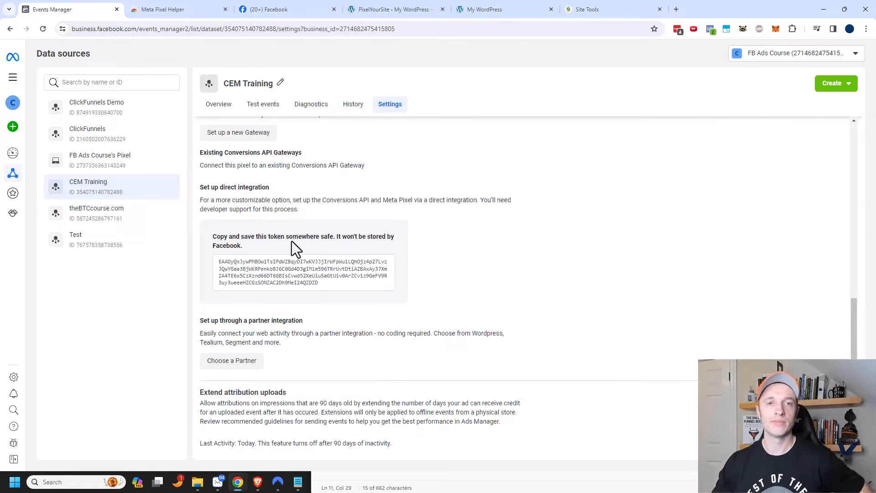
{"action": "left_click", "coordinate": [390, 10]}
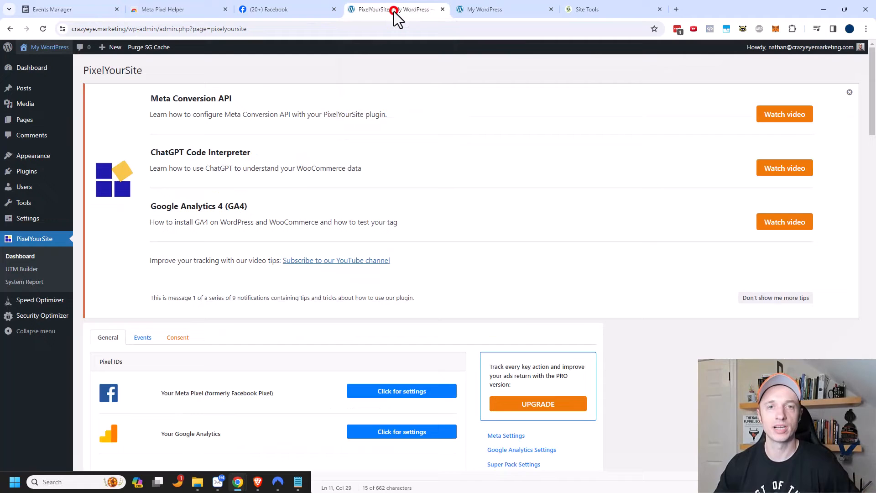
{"action": "scroll", "scroll_direction": "down", "scroll_amount": 3}
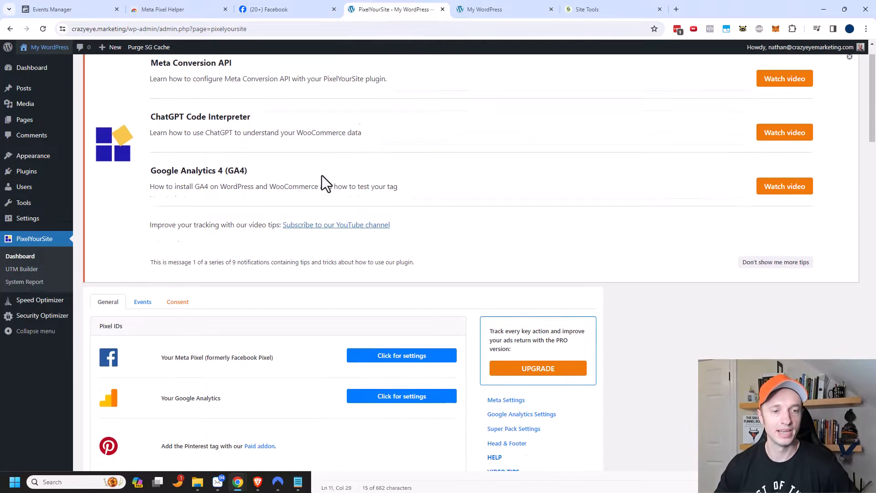
{"action": "scroll", "scroll_direction": "down", "scroll_amount": 3}
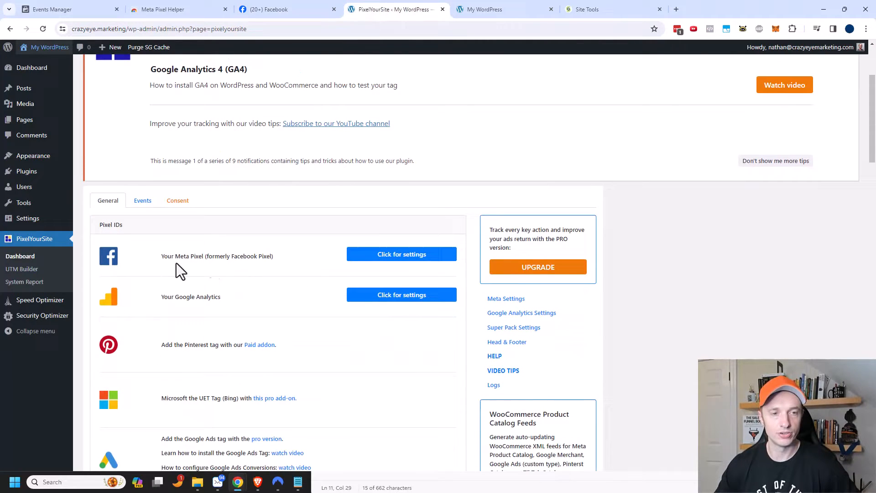
{"action": "mouse_move", "coordinate": [401, 259]}
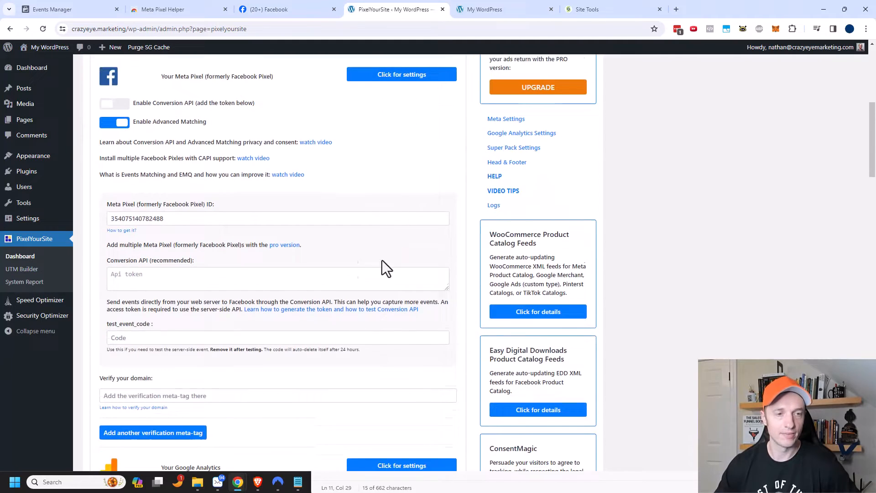
{"action": "scroll", "scroll_direction": "down", "scroll_amount": 3}
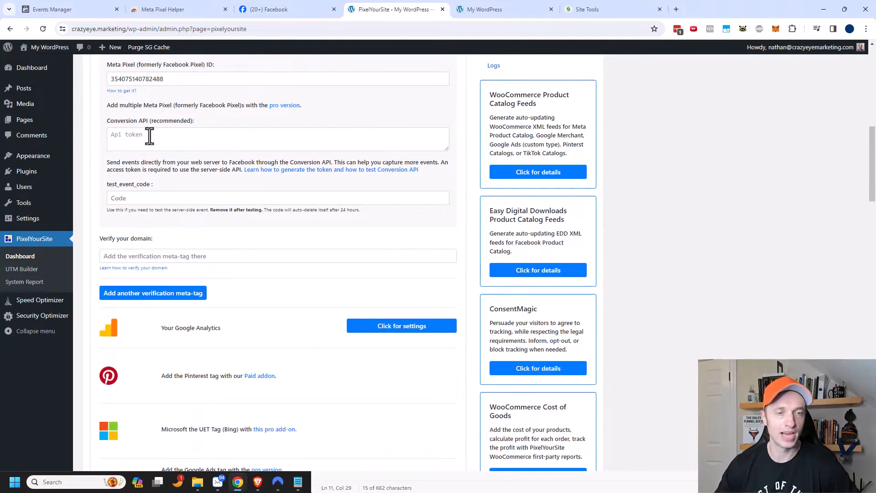
{"action": "right_click", "coordinate": [149, 139]}
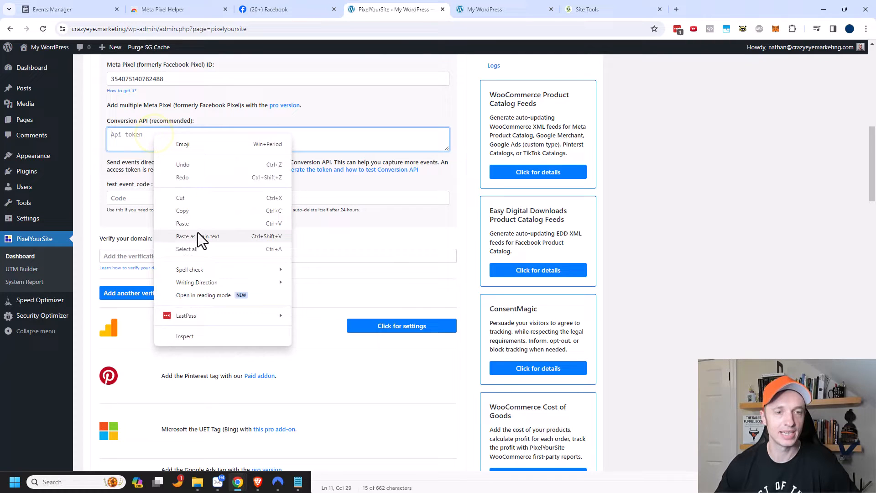
{"action": "left_click", "coordinate": [182, 223]}
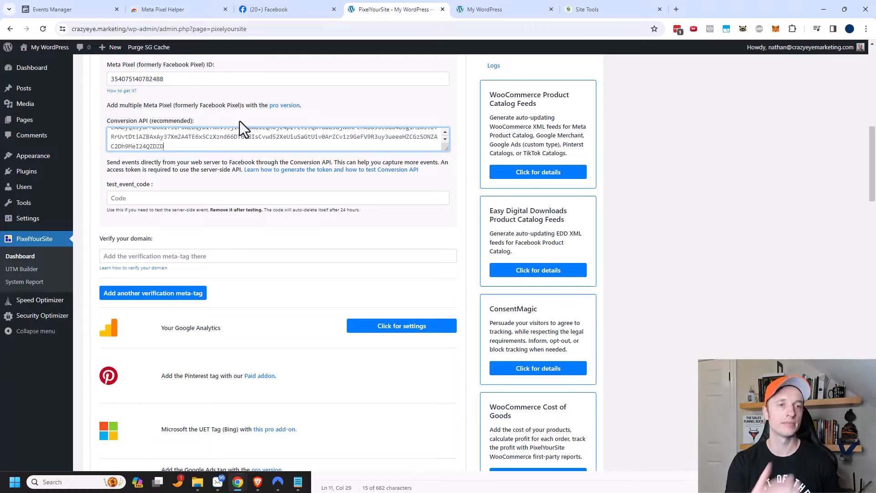
{"action": "mouse_move", "coordinate": [408, 23]}
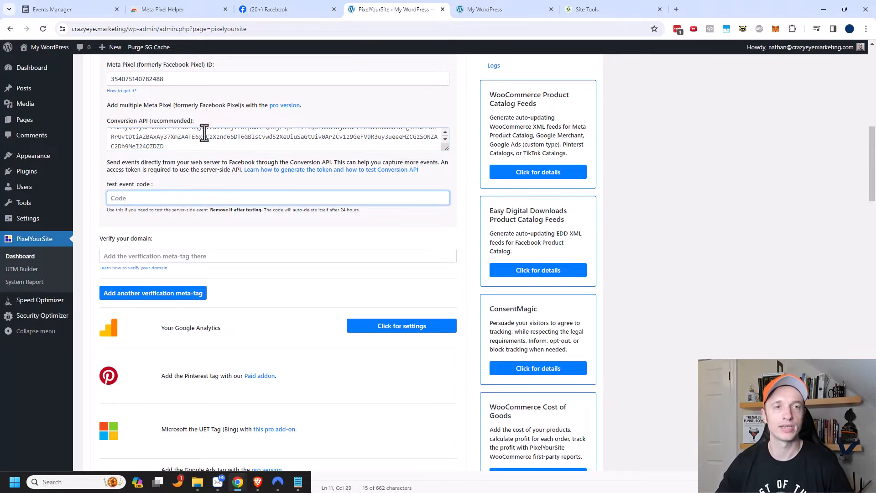
Copy server test event code TEST67966 from CEM Training's Test events and return to PixelYourSite.
{"action": "left_click", "coordinate": [50, 9]}
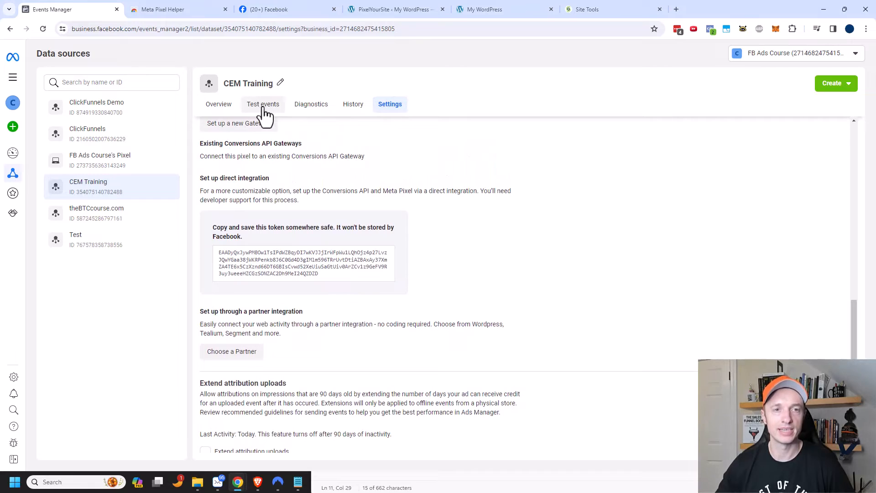
{"action": "left_click", "coordinate": [262, 104]}
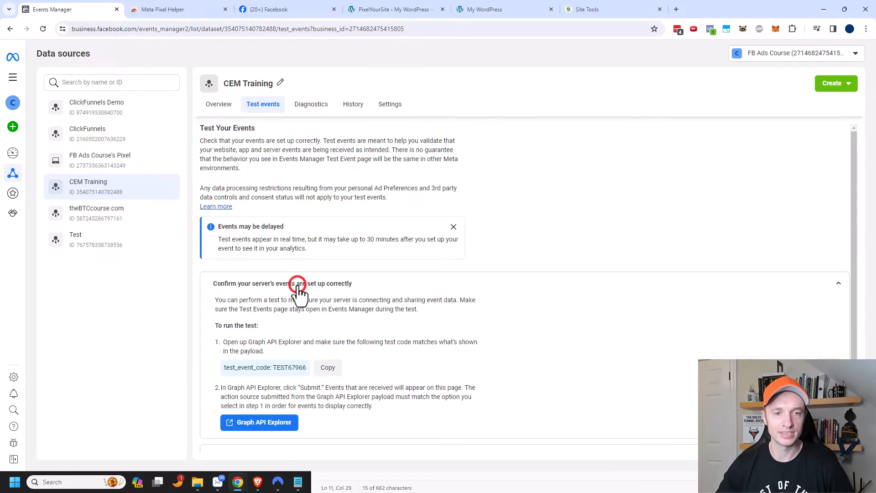
{"action": "scroll", "scroll_direction": "down", "scroll_amount": 3}
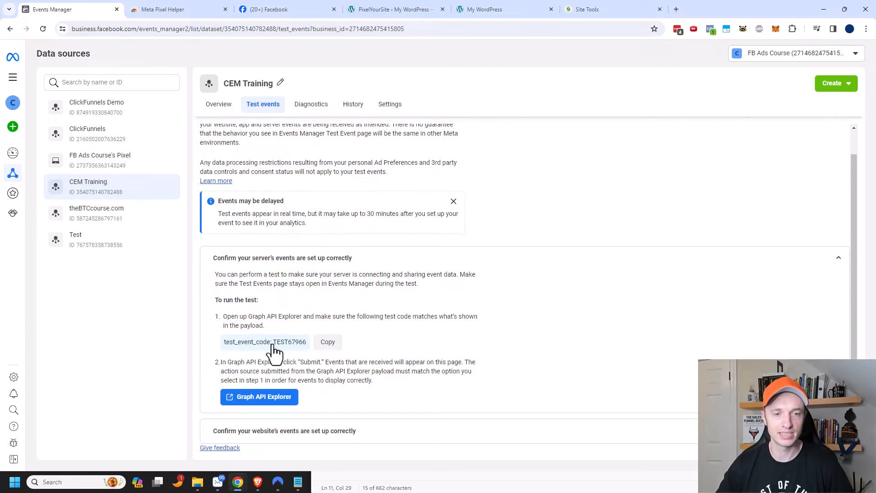
{"action": "left_click", "coordinate": [328, 341]}
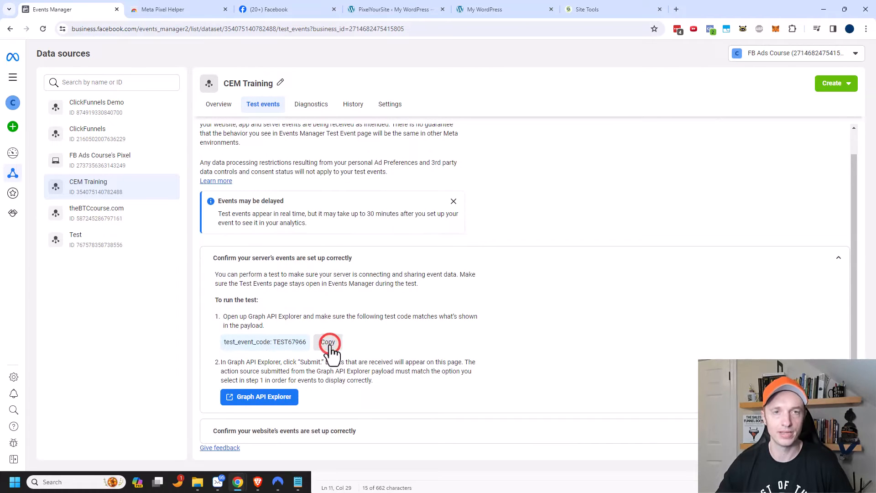
{"action": "left_click", "coordinate": [394, 9]}
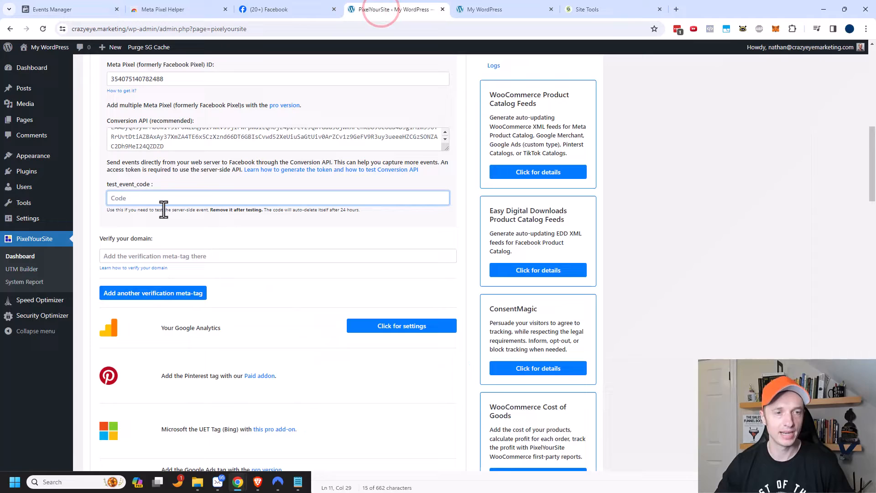
Enter TEST67966 as the test event code and confirm Enable Conversion API is on.
{"action": "type", "text": "TEST67966"}
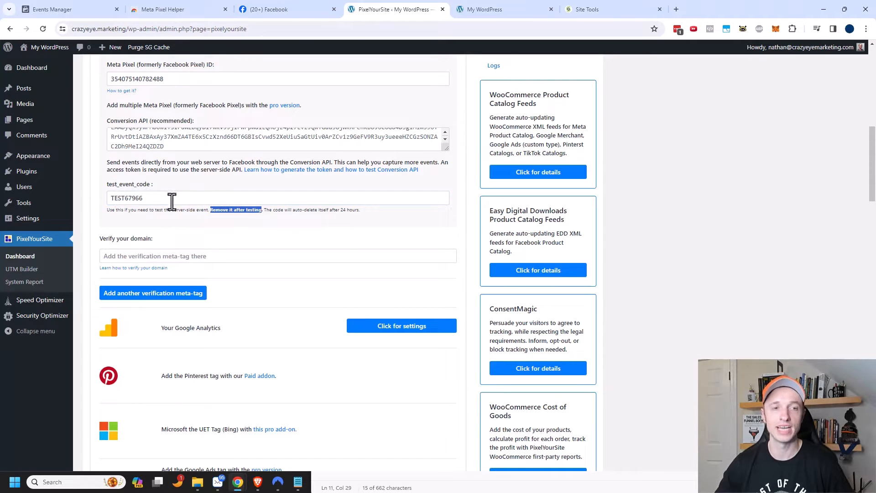
{"action": "scroll", "scroll_direction": "up", "scroll_amount": 3}
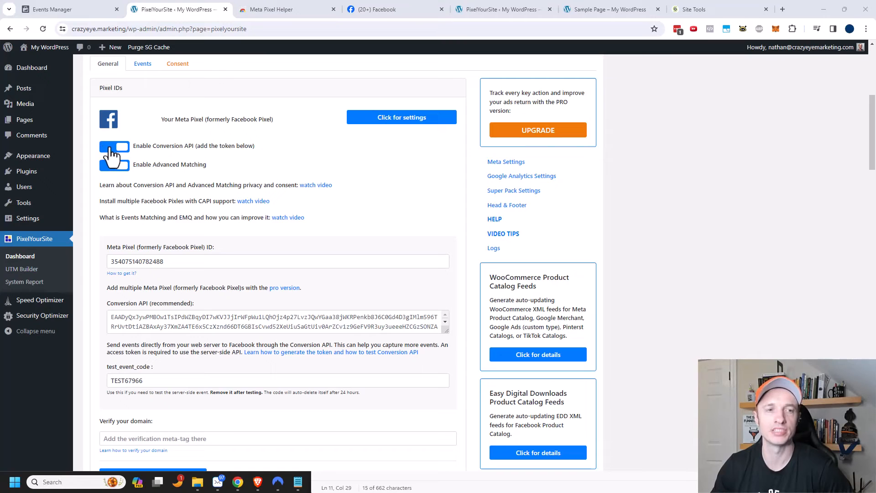
{"action": "left_click", "coordinate": [114, 164]}
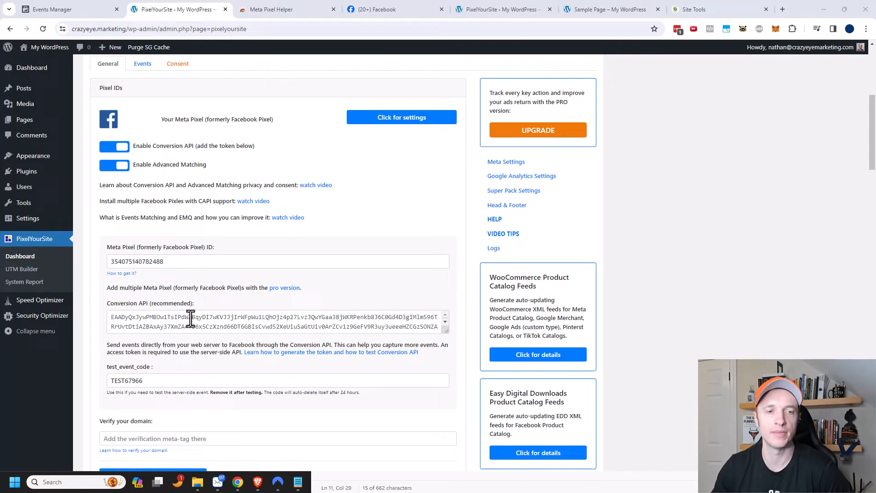
{"action": "scroll", "scroll_direction": "down", "scroll_amount": 3}
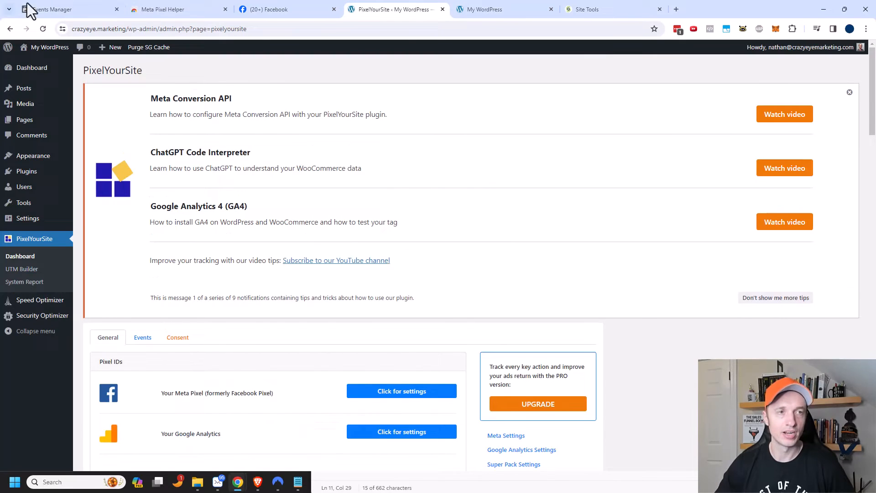
{"action": "left_click", "coordinate": [50, 10]}
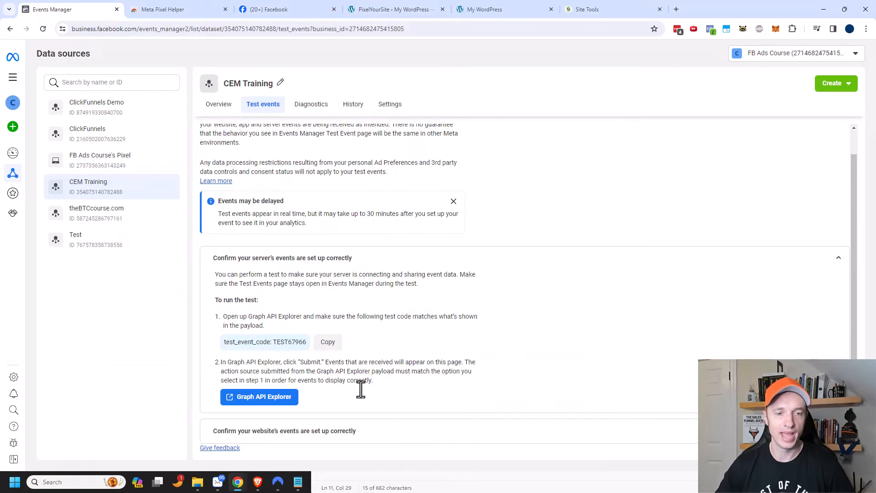
{"action": "mouse_move", "coordinate": [316, 441]}
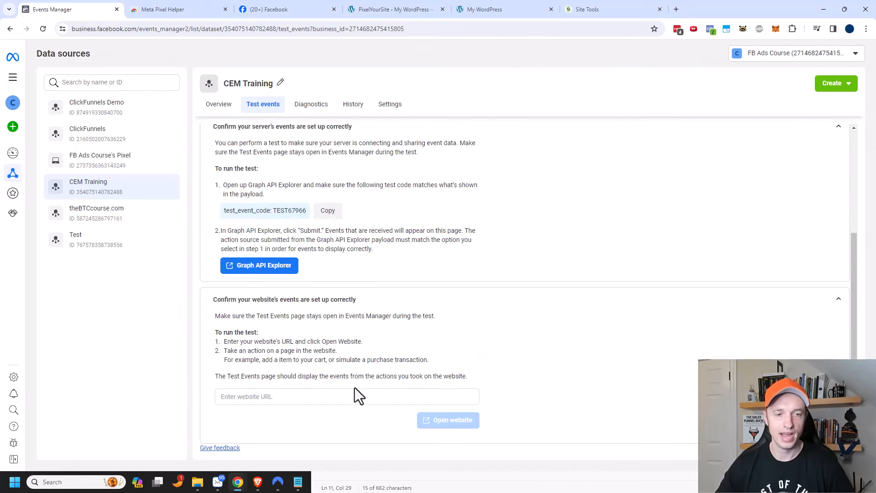
{"action": "type", "text": "https://www.crazyeye.marketing"}
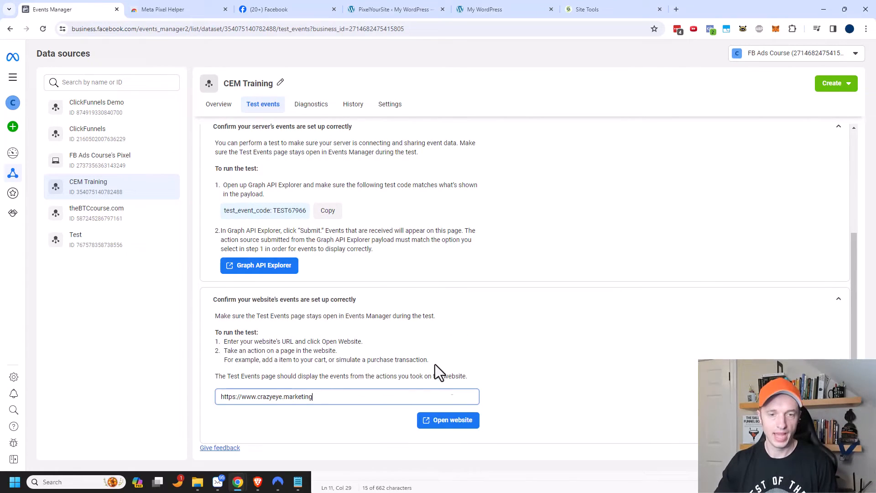
{"action": "left_click", "coordinate": [447, 420]}
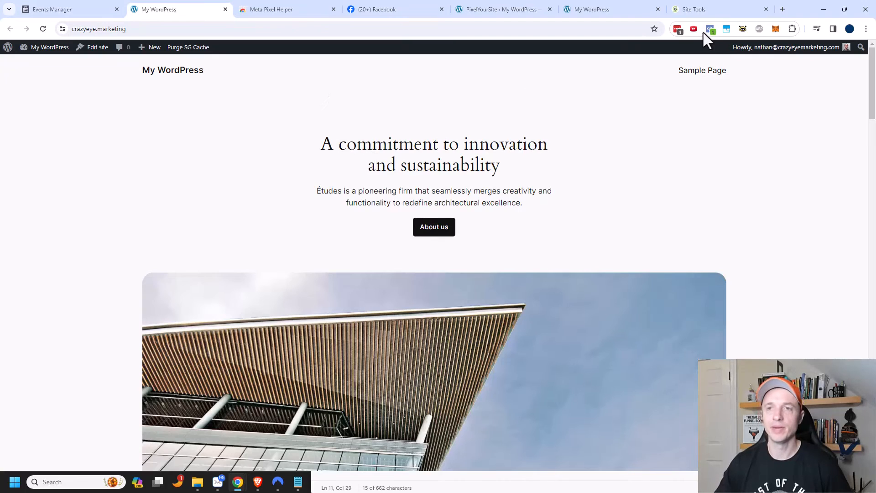
{"action": "left_click", "coordinate": [710, 28]}
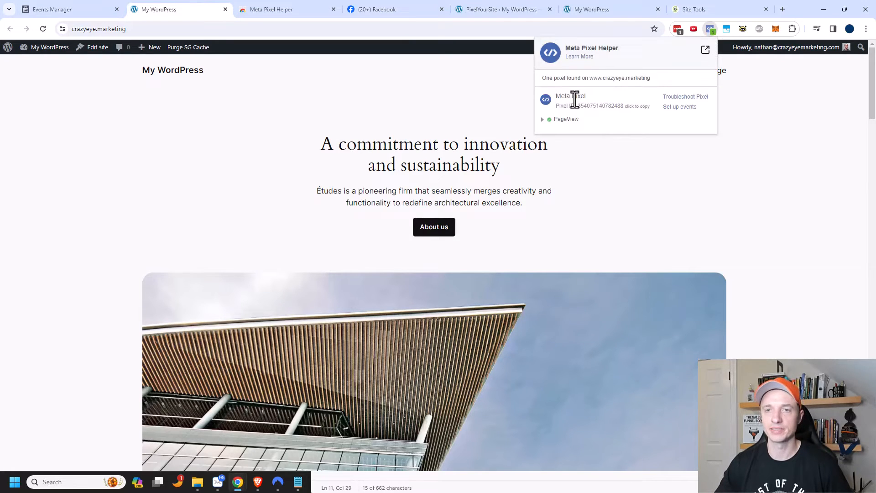
{"action": "mouse_move", "coordinate": [691, 191]}
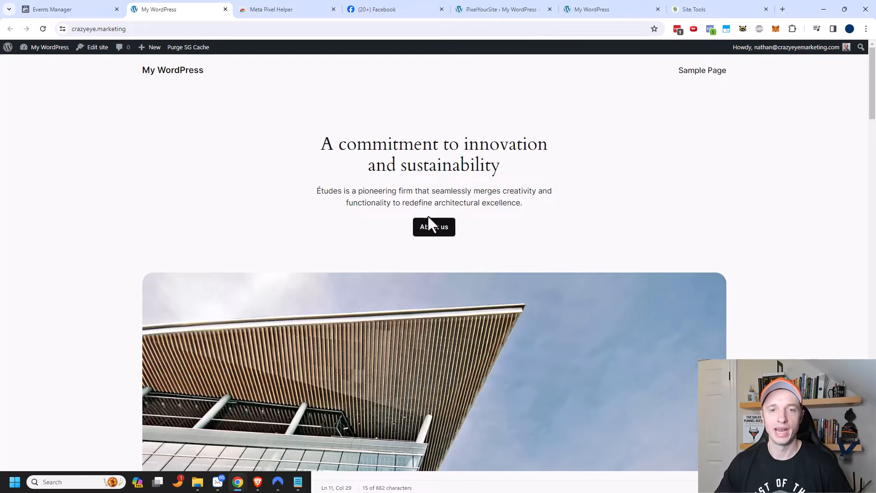
{"action": "mouse_move", "coordinate": [510, 266]}
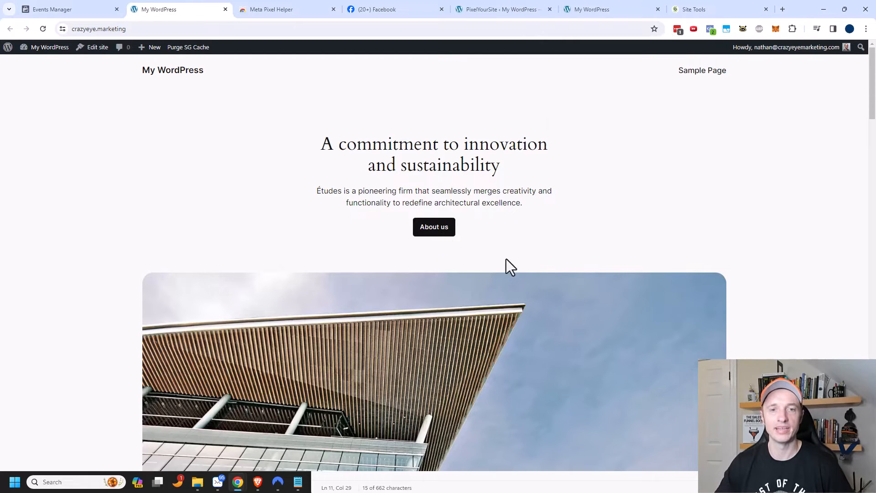
{"action": "left_click", "coordinate": [701, 70]}
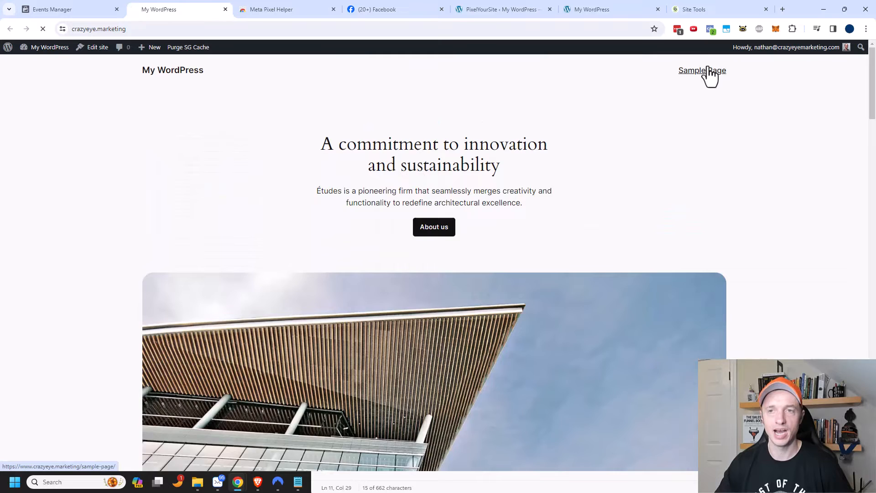
{"action": "left_click", "coordinate": [702, 70]}
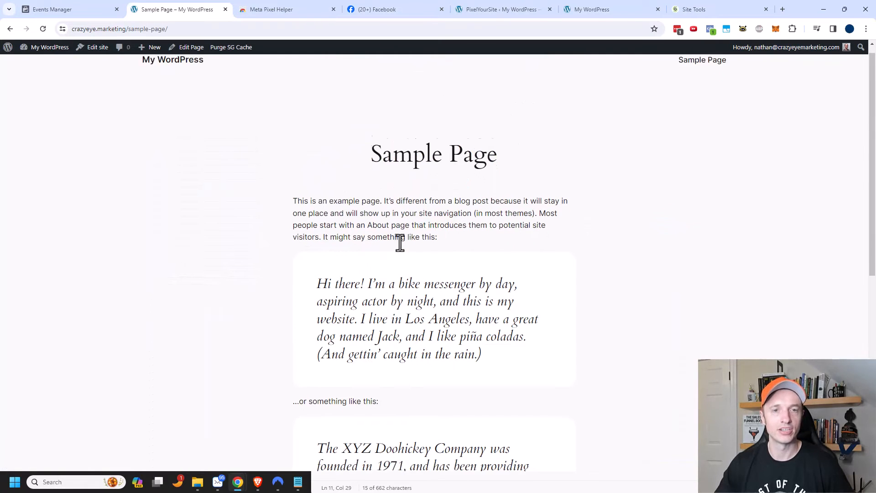
{"action": "left_click", "coordinate": [52, 10]}
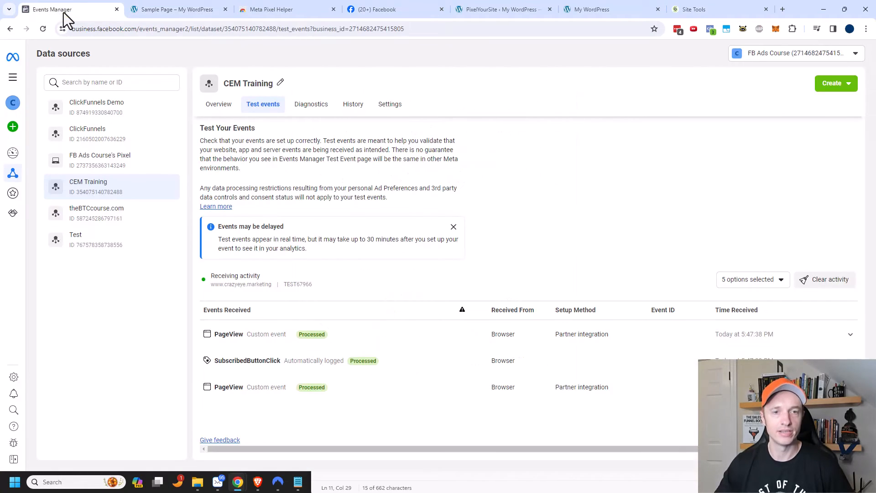
{"action": "mouse_move", "coordinate": [530, 457]}
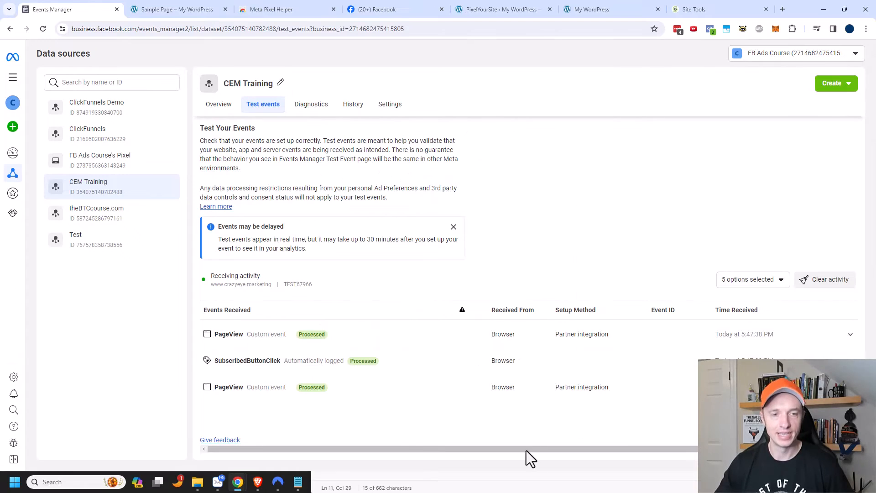
{"action": "mouse_move", "coordinate": [226, 391]}
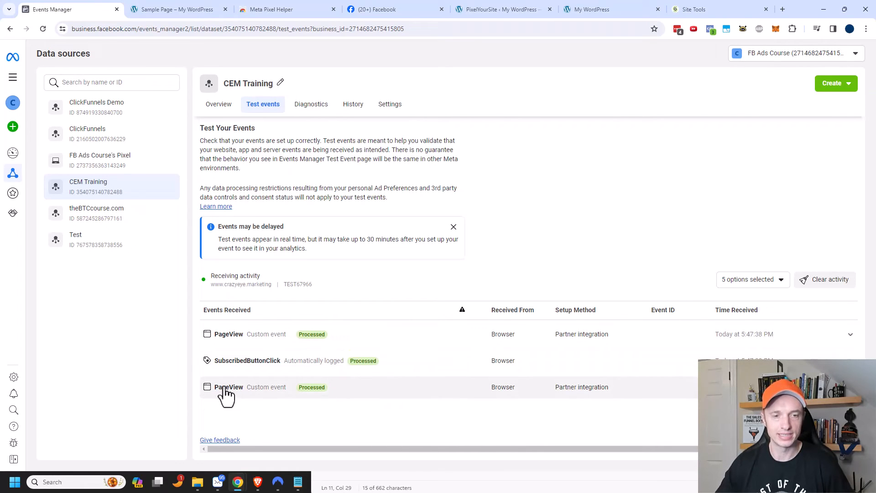
{"action": "mouse_move", "coordinate": [246, 341]}
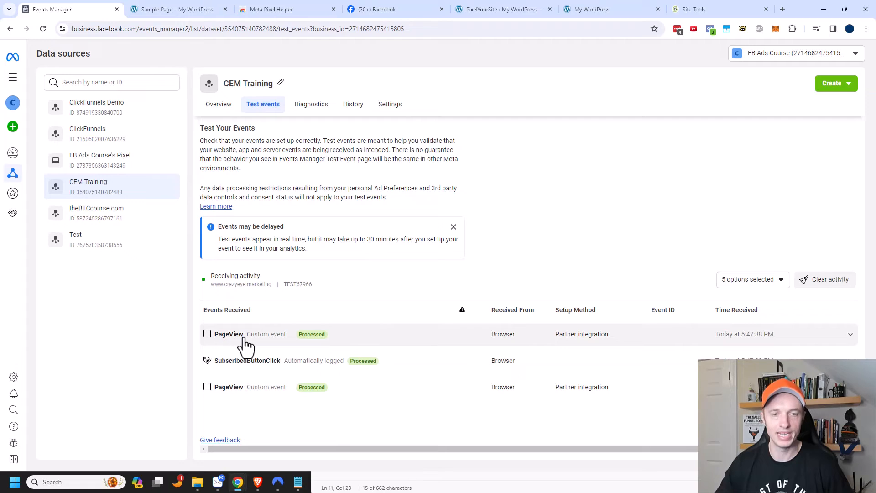
{"action": "mouse_move", "coordinate": [496, 356]}
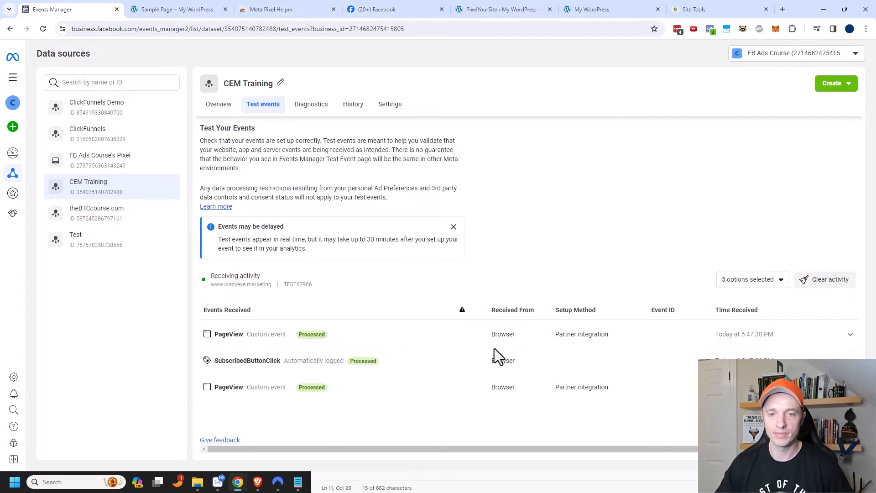
{"action": "mouse_move", "coordinate": [498, 369]}
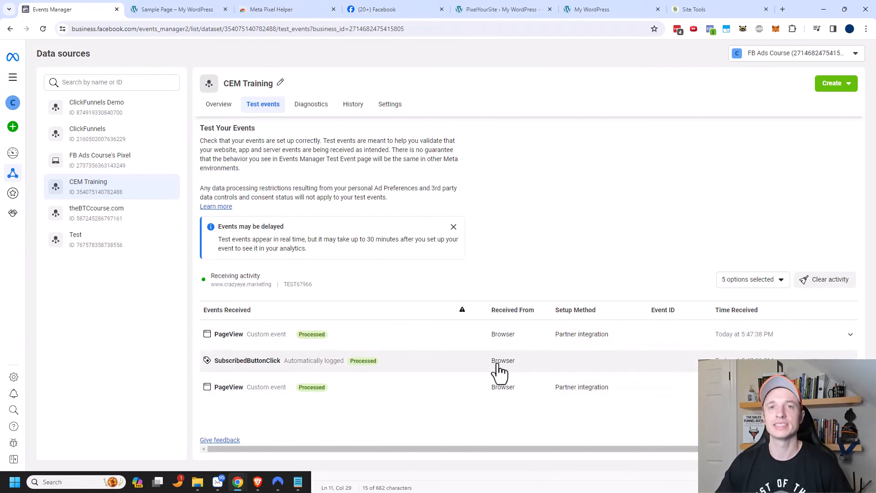
{"action": "mouse_move", "coordinate": [519, 323]}
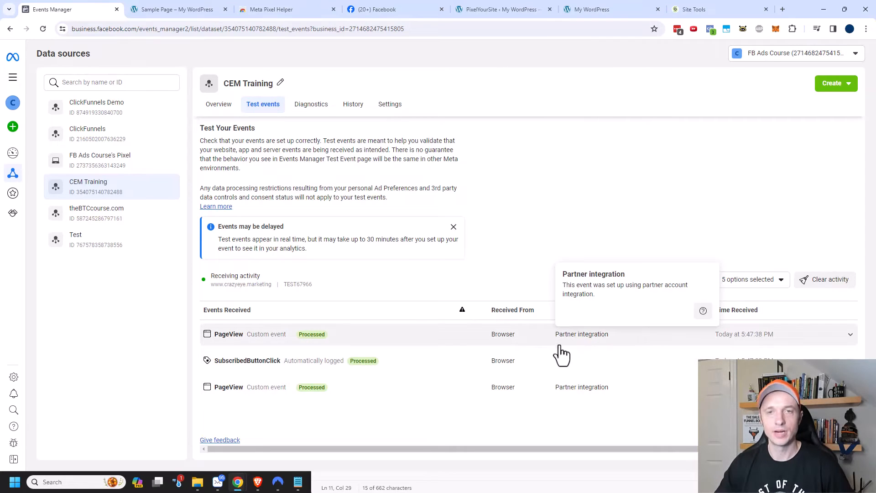
{"action": "mouse_move", "coordinate": [506, 10]}
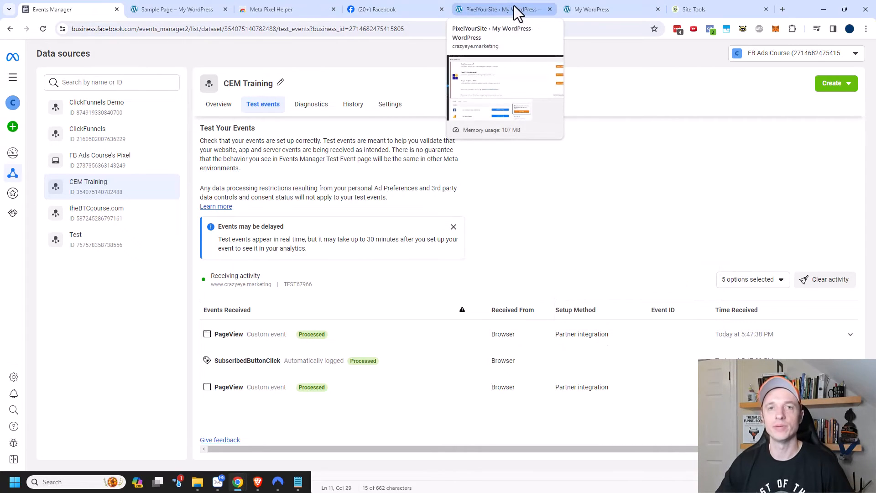
{"action": "mouse_move", "coordinate": [519, 363]}
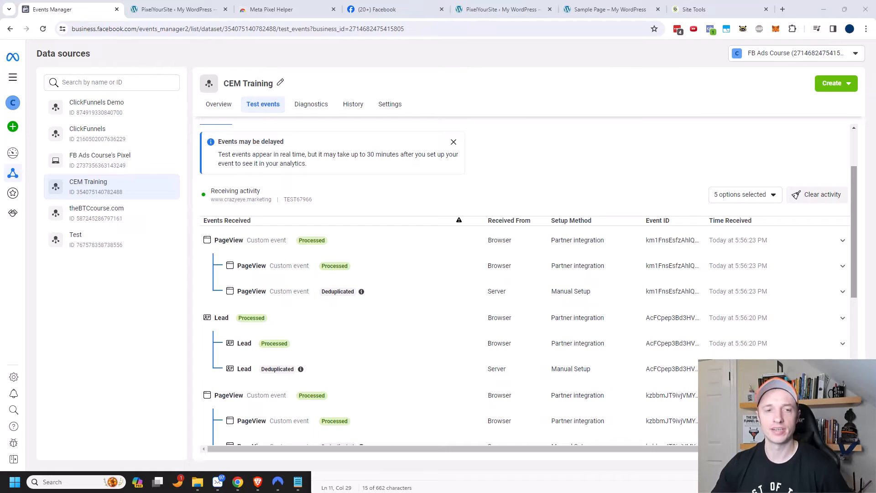
{"action": "mouse_move", "coordinate": [498, 296]}
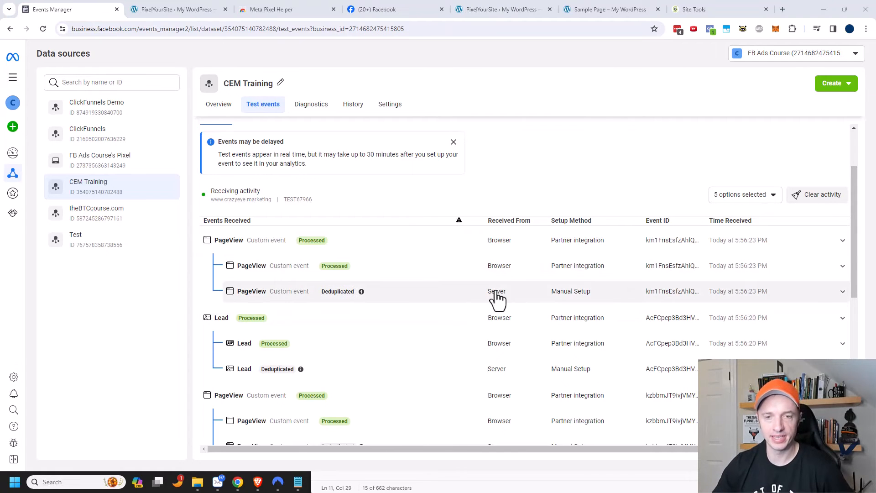
{"action": "mouse_move", "coordinate": [489, 306]}
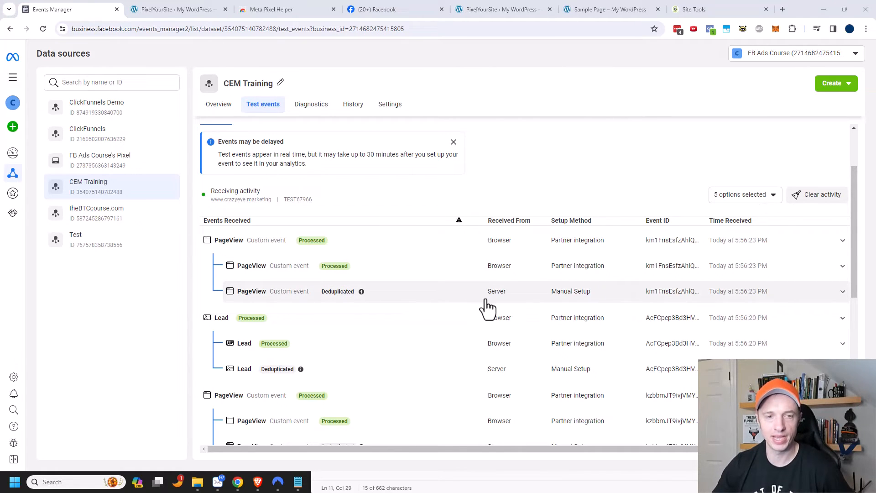
{"action": "mouse_move", "coordinate": [335, 307]}
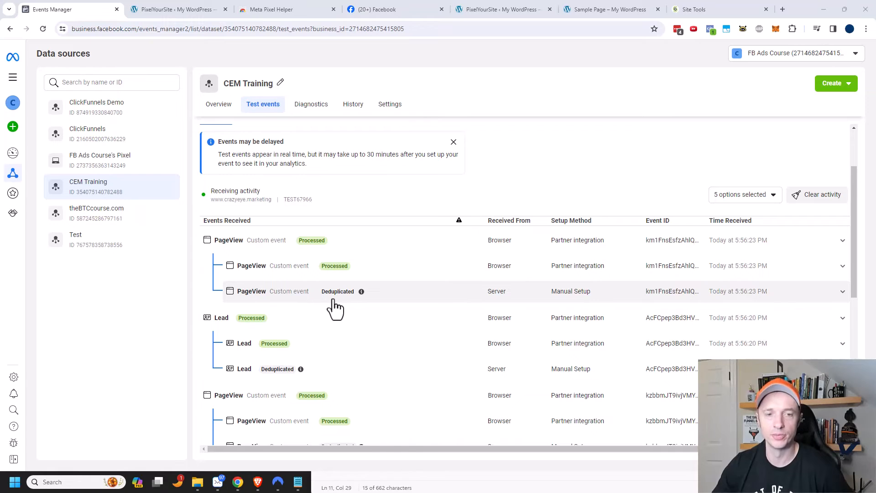
{"action": "mouse_move", "coordinate": [524, 286]}
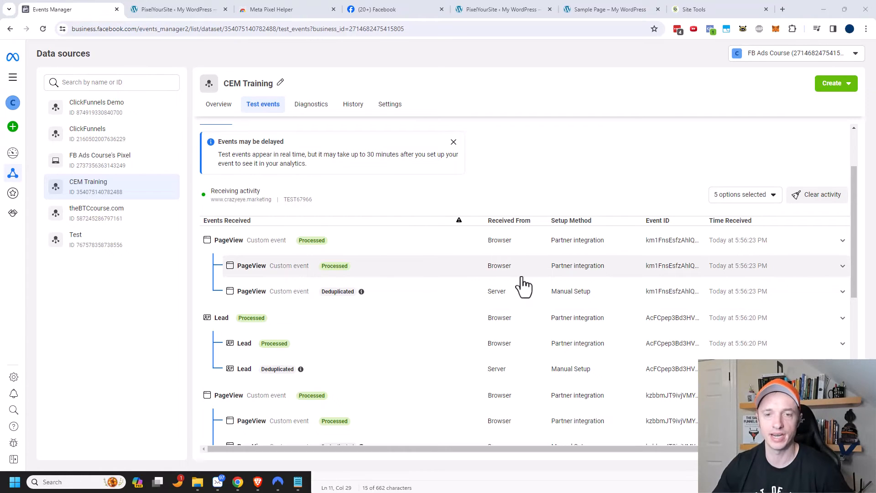
{"action": "mouse_move", "coordinate": [505, 295]}
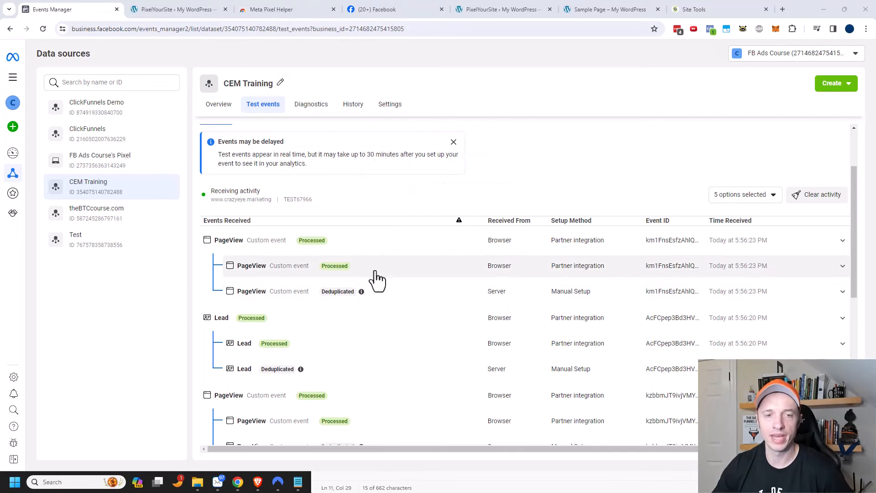
{"action": "mouse_move", "coordinate": [502, 301]}
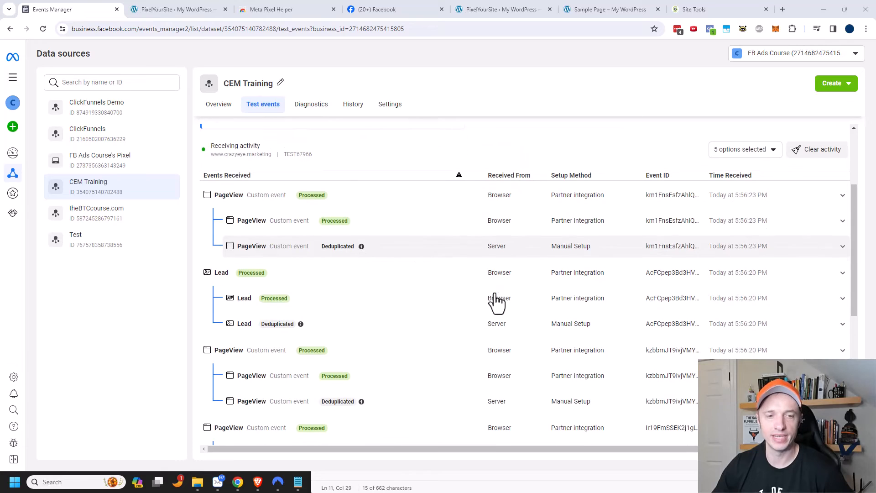
{"action": "scroll", "scroll_direction": "up", "scroll_amount": 3}
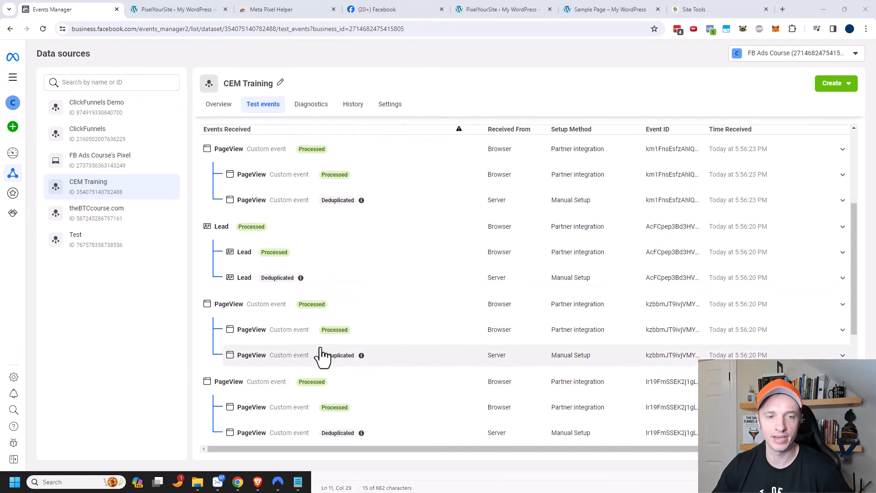
{"action": "scroll", "scroll_direction": "down", "scroll_amount": 3}
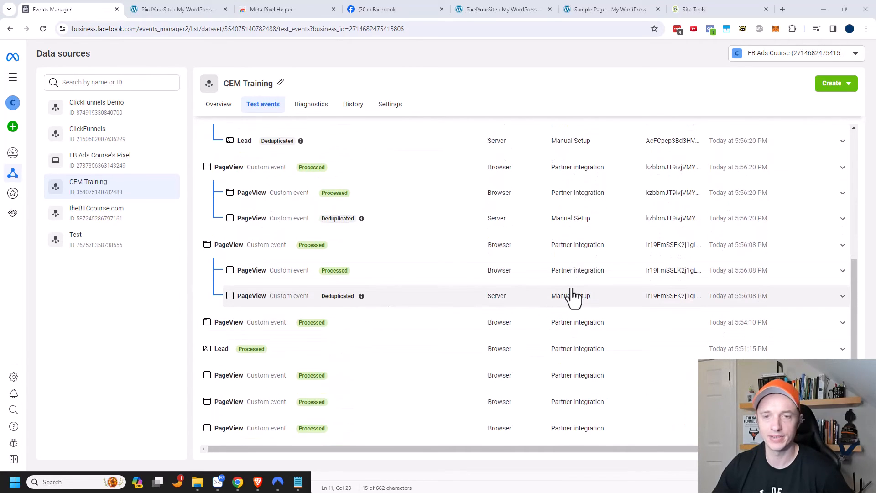
{"action": "mouse_move", "coordinate": [504, 306]}
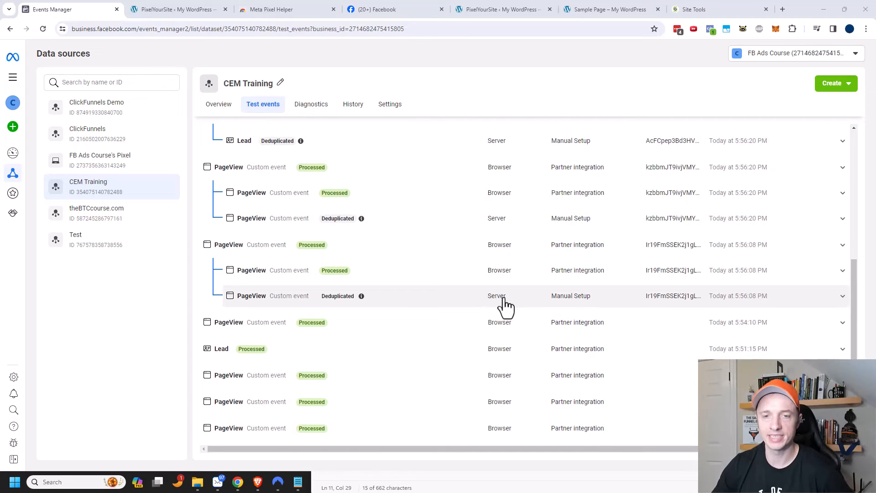
{"action": "mouse_move", "coordinate": [490, 282]}
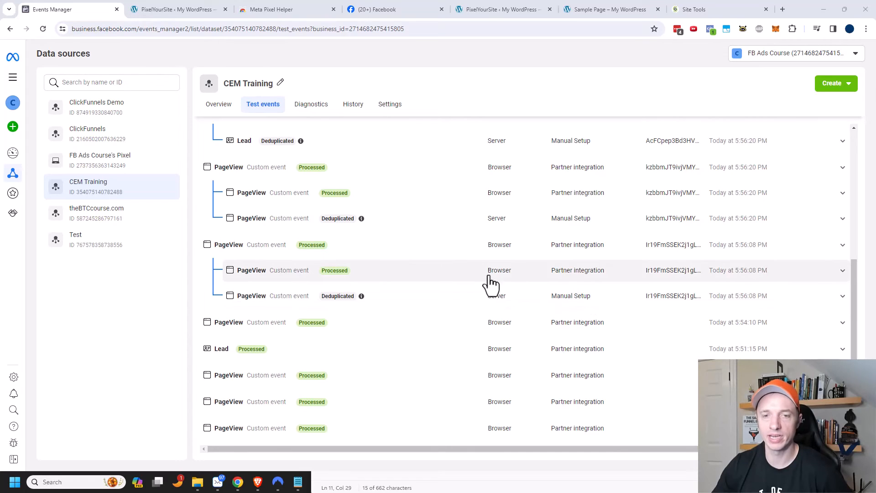
{"action": "mouse_move", "coordinate": [516, 278]}
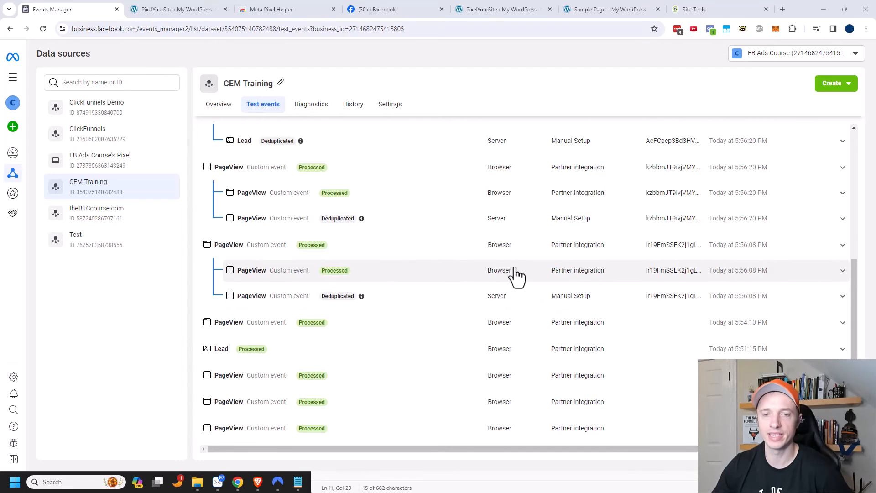
{"action": "scroll", "scroll_direction": "up", "scroll_amount": 3}
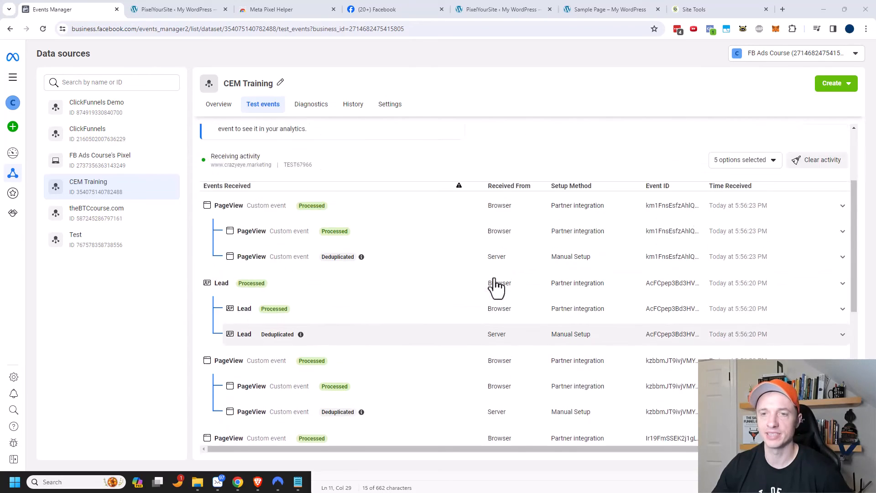
{"action": "scroll", "scroll_direction": "up", "scroll_amount": 3}
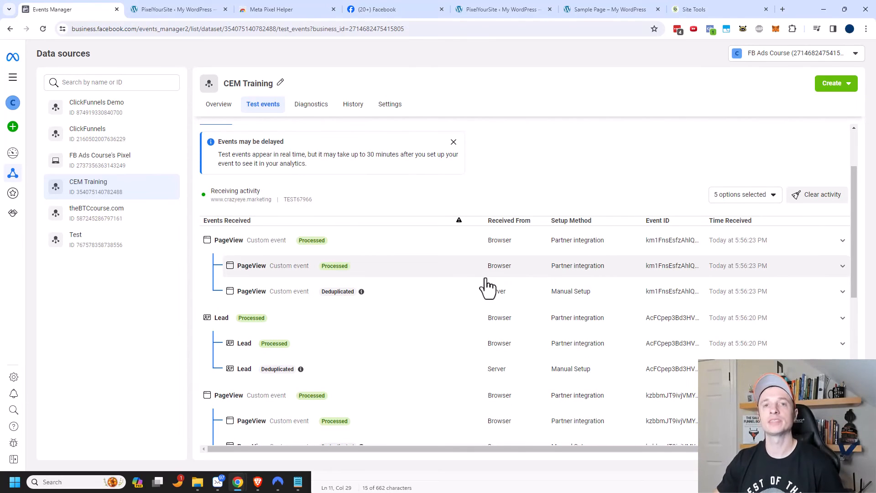
{"action": "mouse_move", "coordinate": [304, 14]}
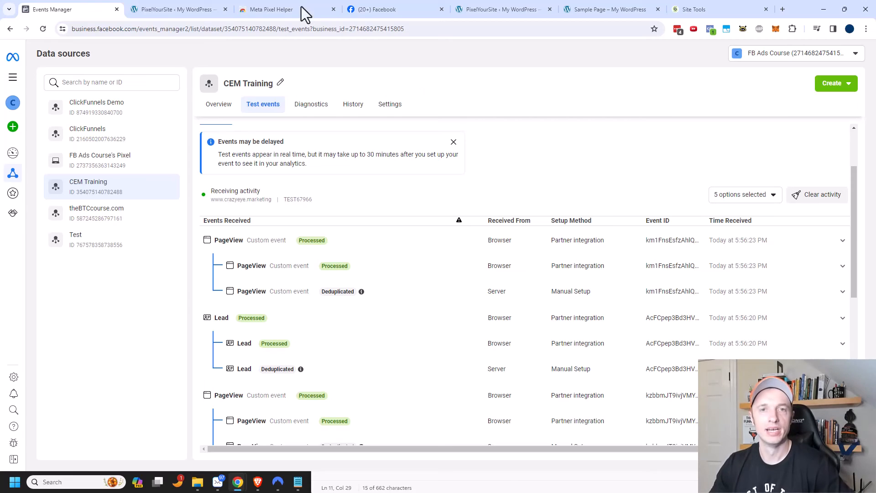
Return to the PixelYourSite dashboard where the test_event_code field is now blank.
{"action": "left_click", "coordinate": [177, 9]}
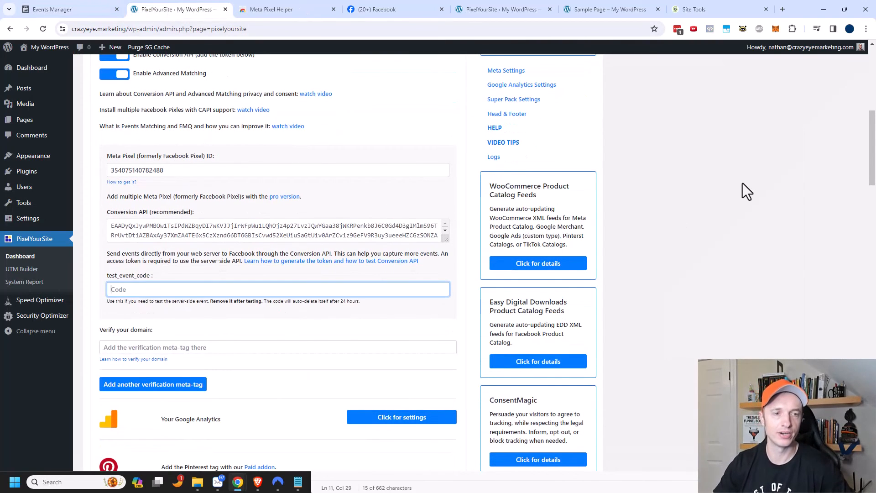
{"action": "scroll", "scroll_direction": "down", "scroll_amount": 3}
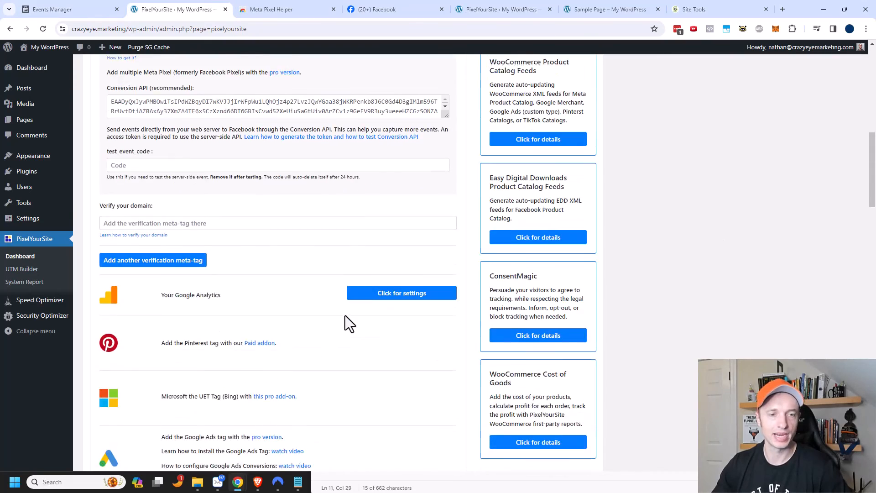
{"action": "scroll", "scroll_direction": "down", "scroll_amount": 3}
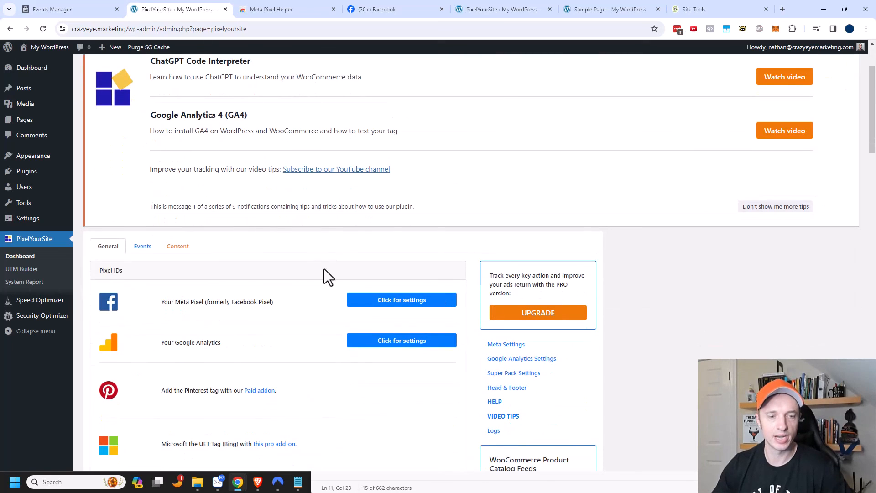
{"action": "mouse_move", "coordinate": [421, 196]}
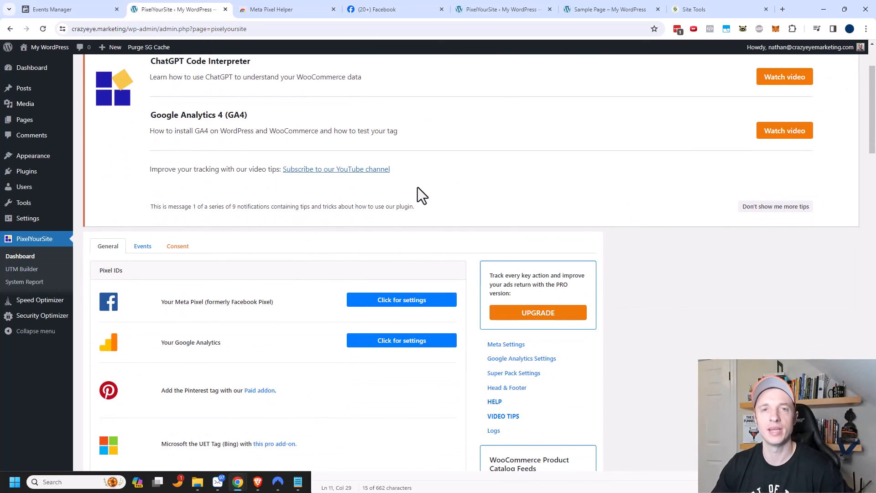